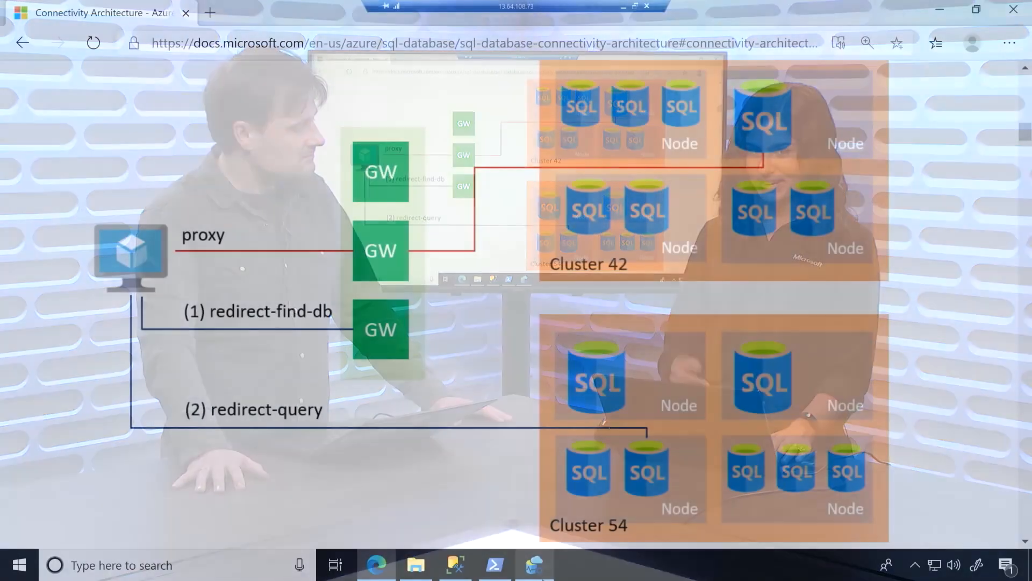
Switch from the Edge connectivity doc to the AzureCli.ipynb notebook in Azure Data Studio.
{"action": "key", "text": "Alt+Tab"}
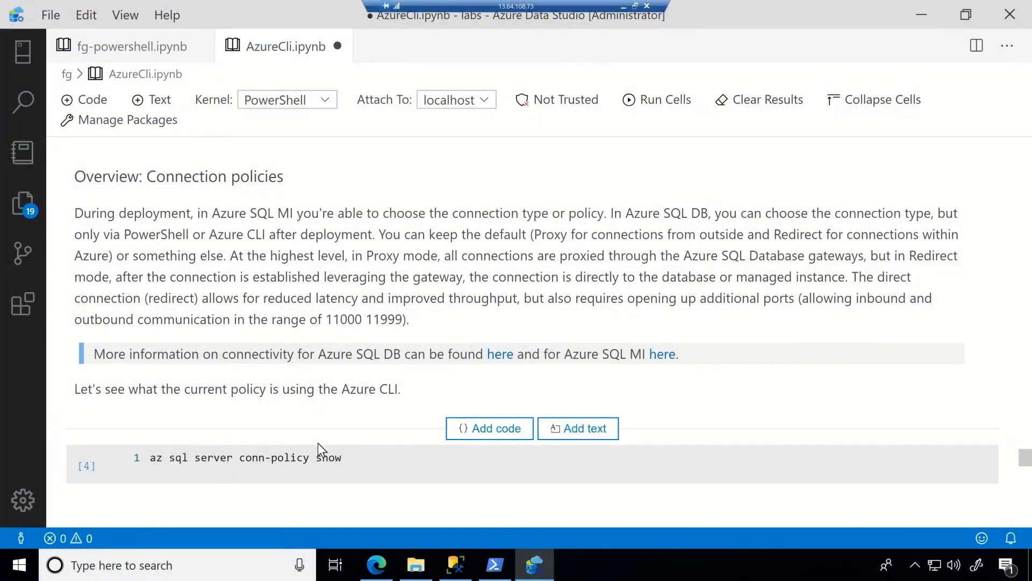
Run the 'az sql server conn-policy show' cell, which reports connection type Default.
{"action": "scroll", "scroll_direction": "down", "scroll_amount": 3}
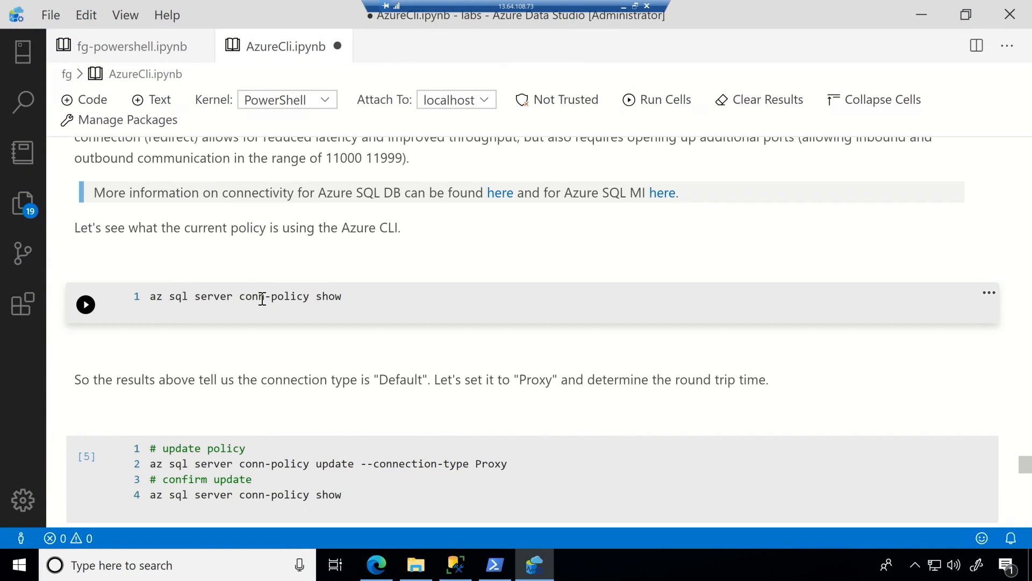
{"action": "mouse_move", "coordinate": [86, 307]}
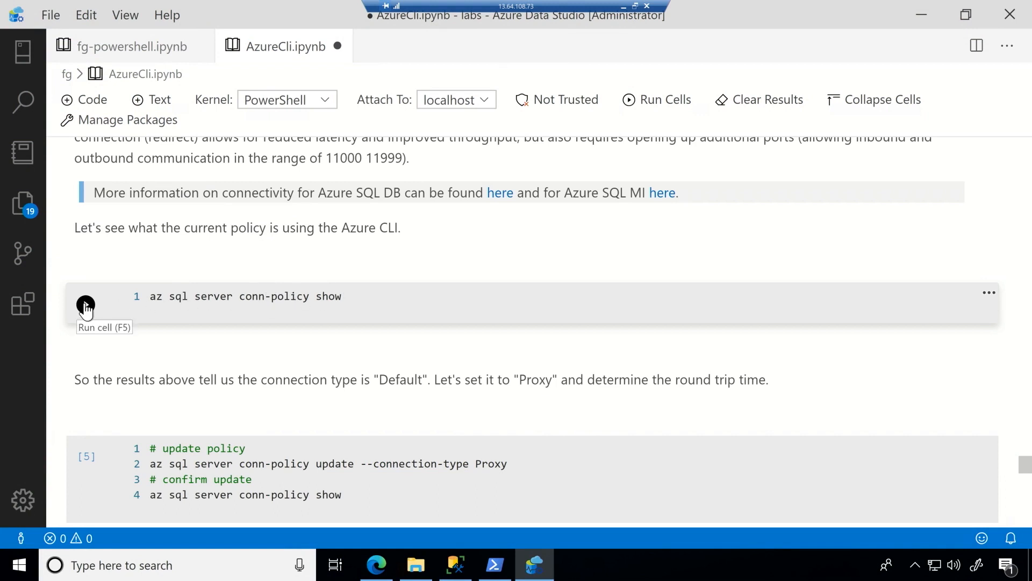
{"action": "left_click", "coordinate": [85, 305]}
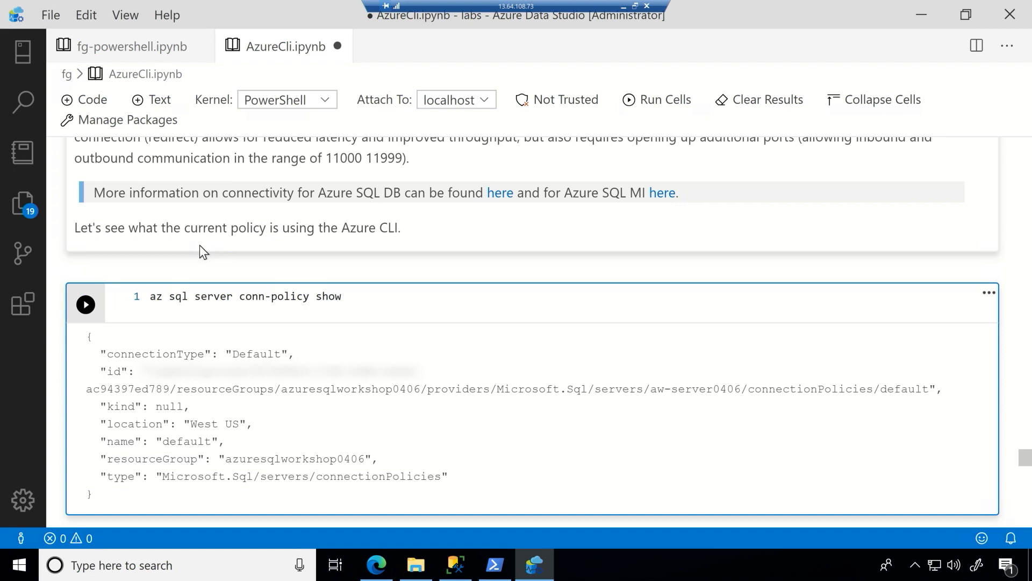
{"action": "mouse_move", "coordinate": [272, 336]}
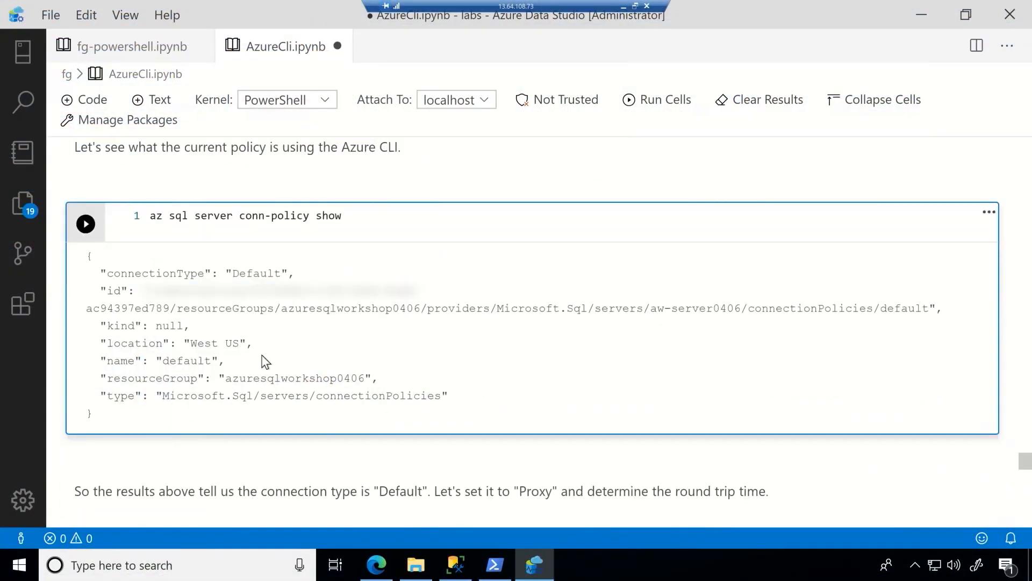
Run the conn-policy update cell with --connection-type Proxy and confirm the policy now shows Proxy.
{"action": "scroll", "scroll_direction": "down", "scroll_amount": 3}
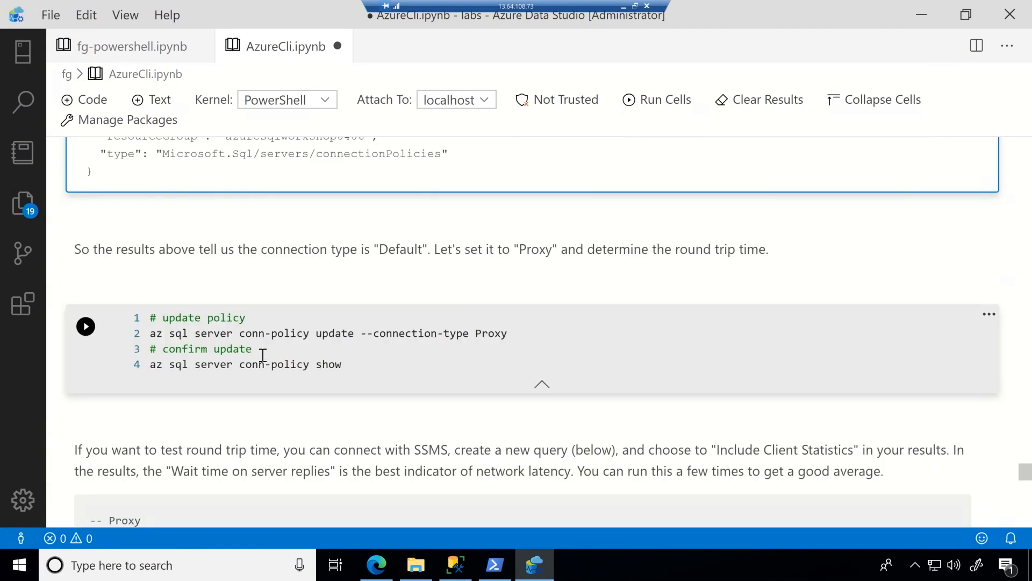
{"action": "mouse_move", "coordinate": [86, 327]}
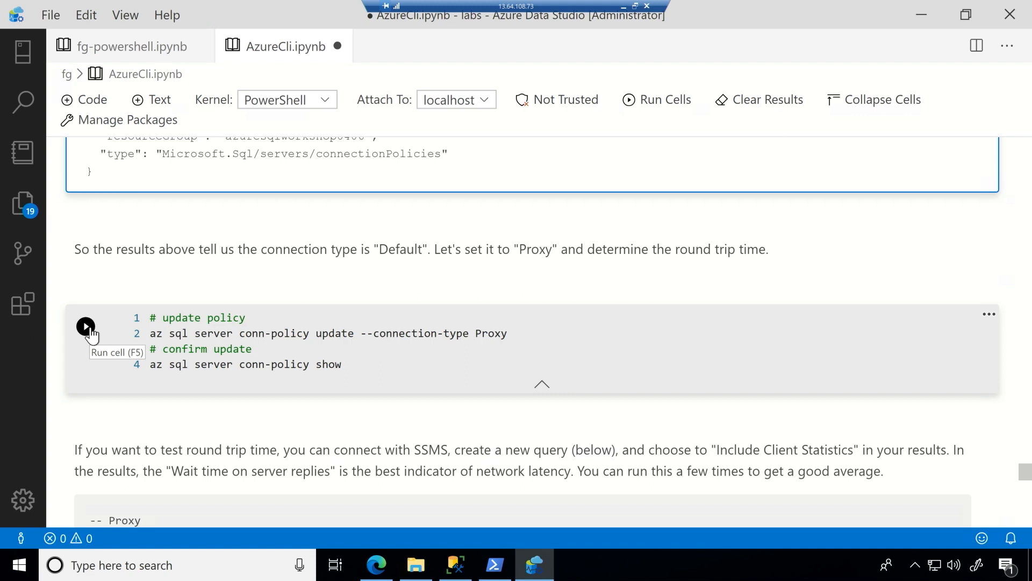
{"action": "left_click", "coordinate": [86, 325]}
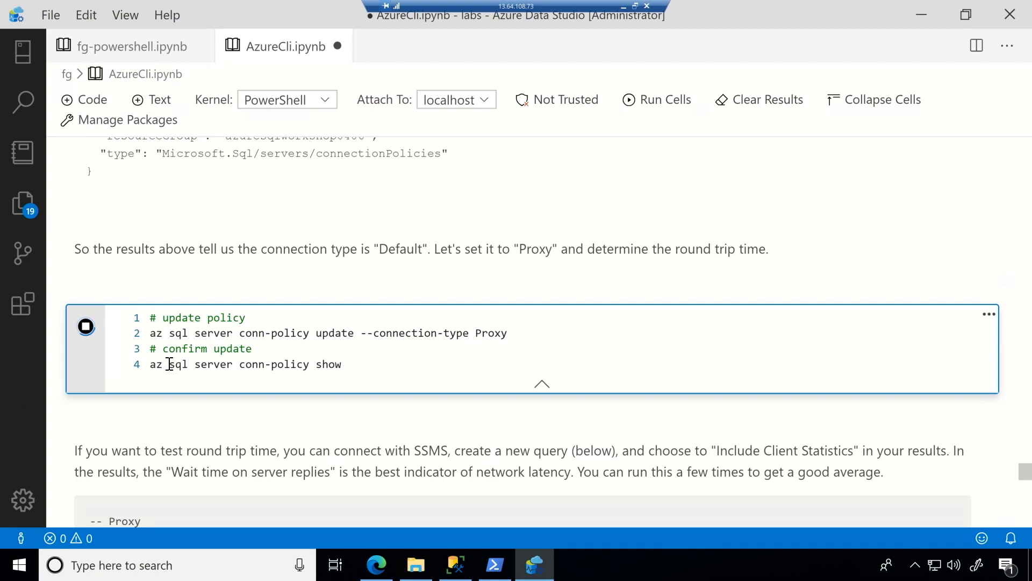
{"action": "left_click", "coordinate": [86, 327]}
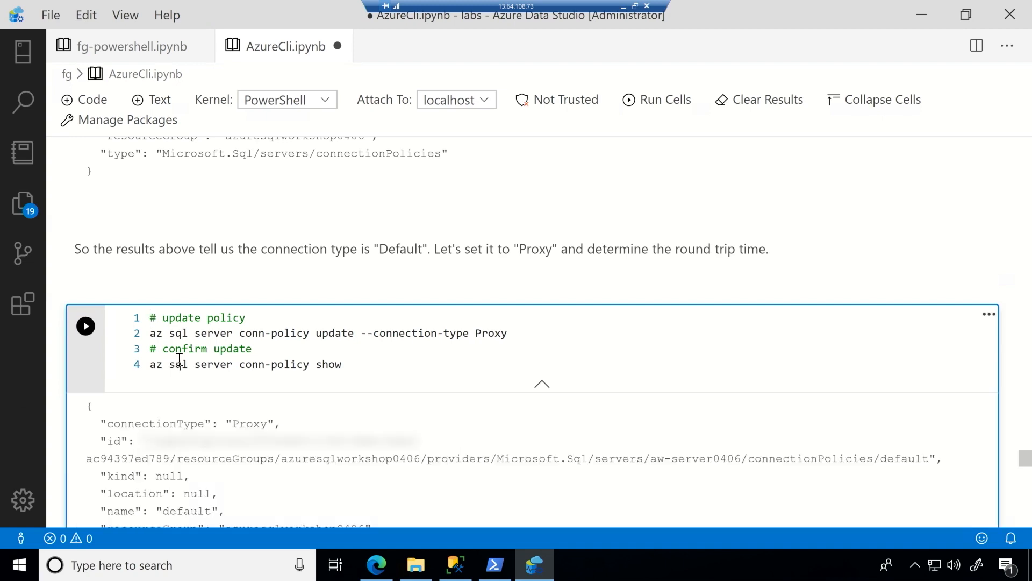
{"action": "scroll", "scroll_direction": "down", "scroll_amount": 3}
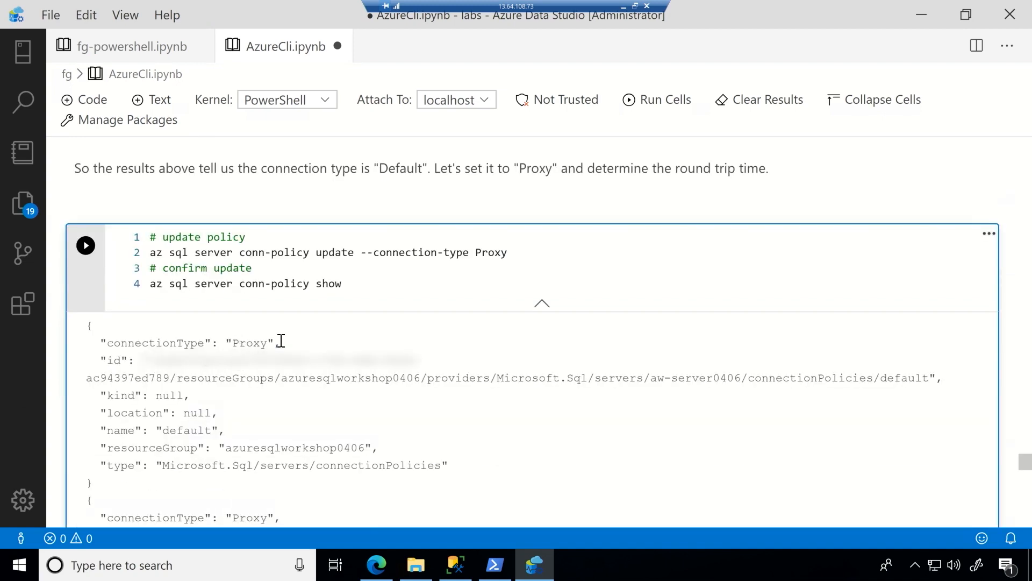
{"action": "scroll", "scroll_direction": "down", "scroll_amount": 3}
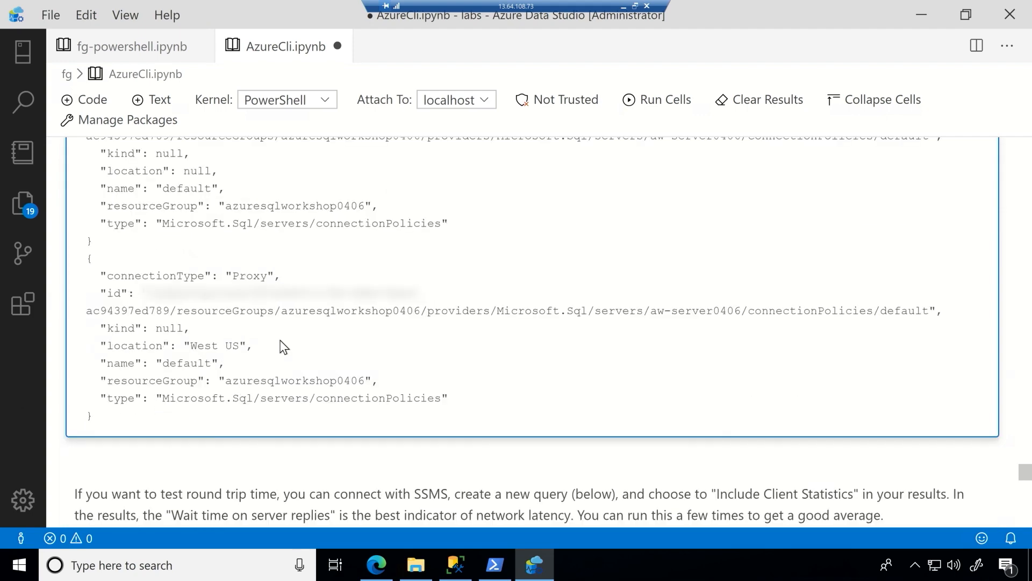
{"action": "scroll", "scroll_direction": "down", "scroll_amount": 3}
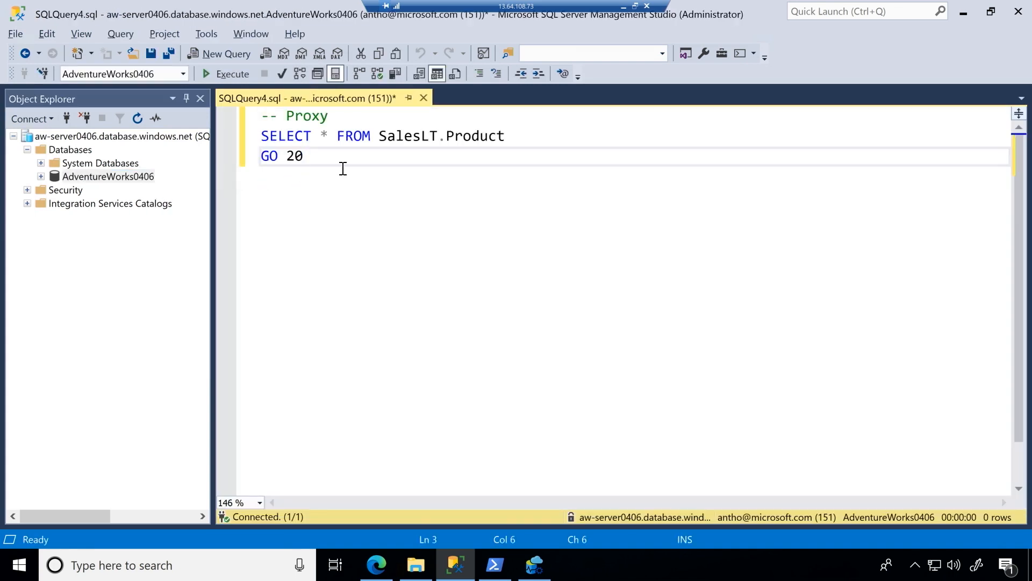
{"action": "mouse_move", "coordinate": [396, 73]}
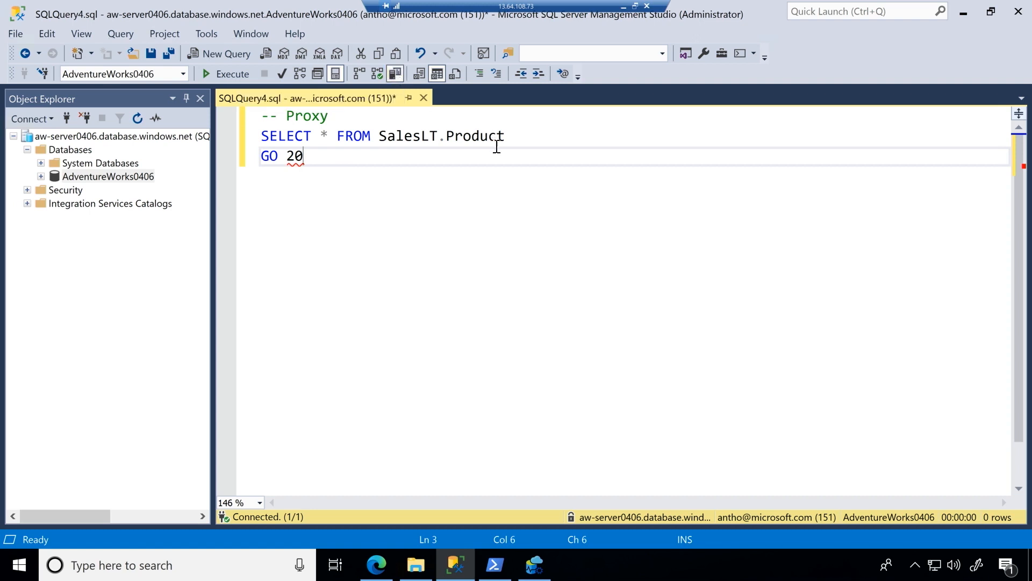
{"action": "mouse_move", "coordinate": [497, 157]}
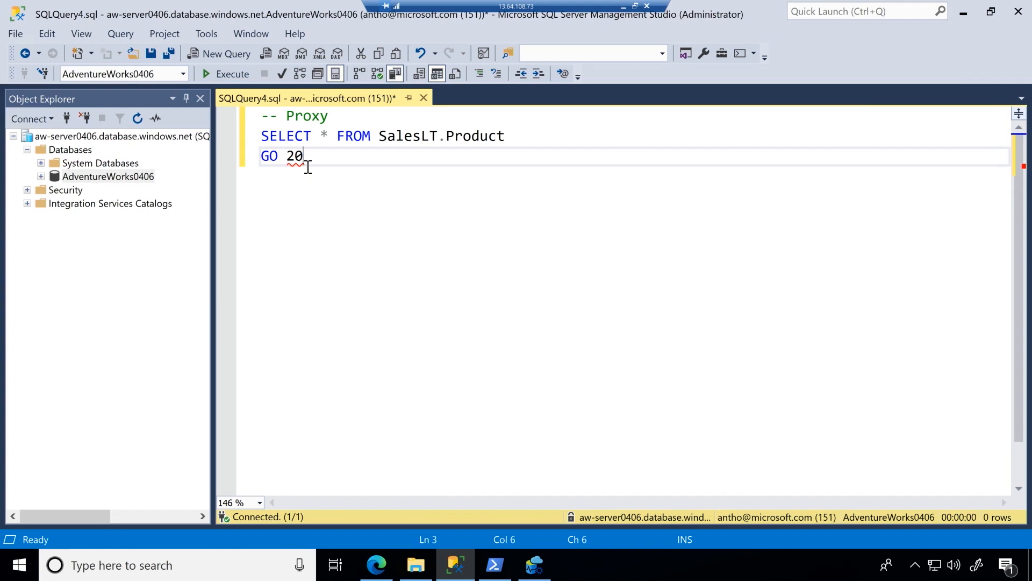
{"action": "mouse_move", "coordinate": [223, 75]}
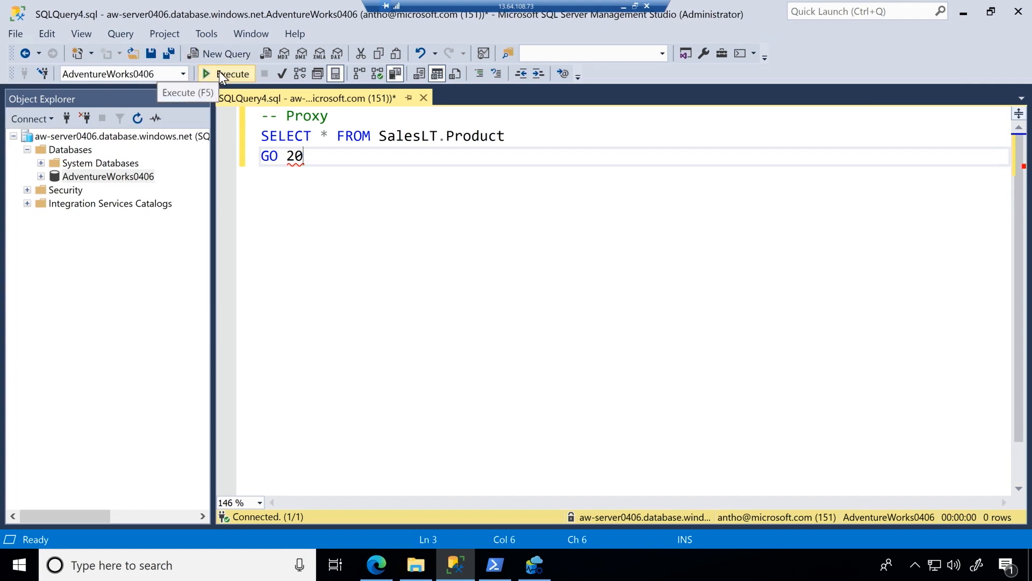
Execute the Proxy Product query and review Client Statistics down to the 48.5 average server-reply wait.
{"action": "left_click", "coordinate": [221, 73]}
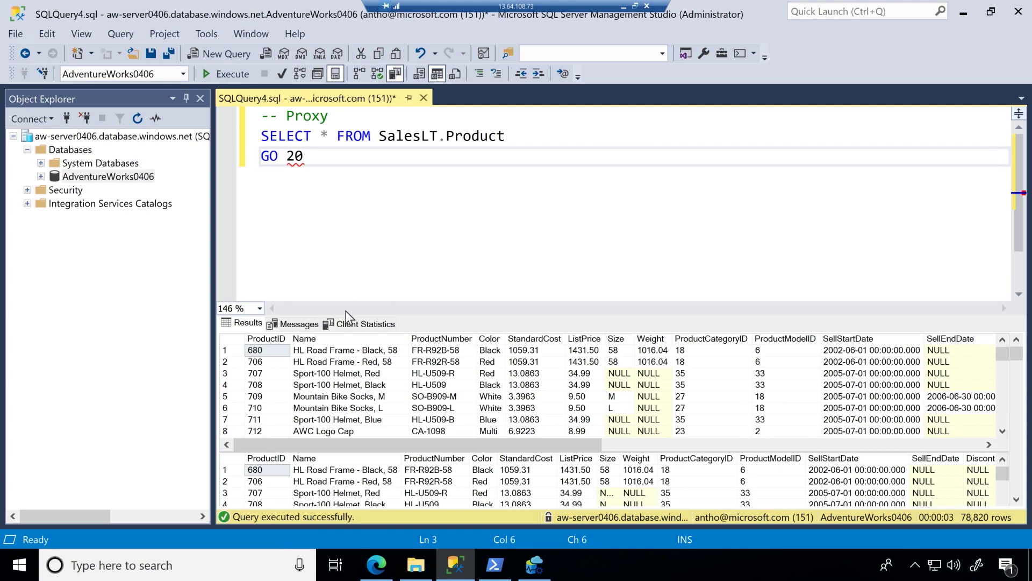
{"action": "left_click", "coordinate": [366, 323]}
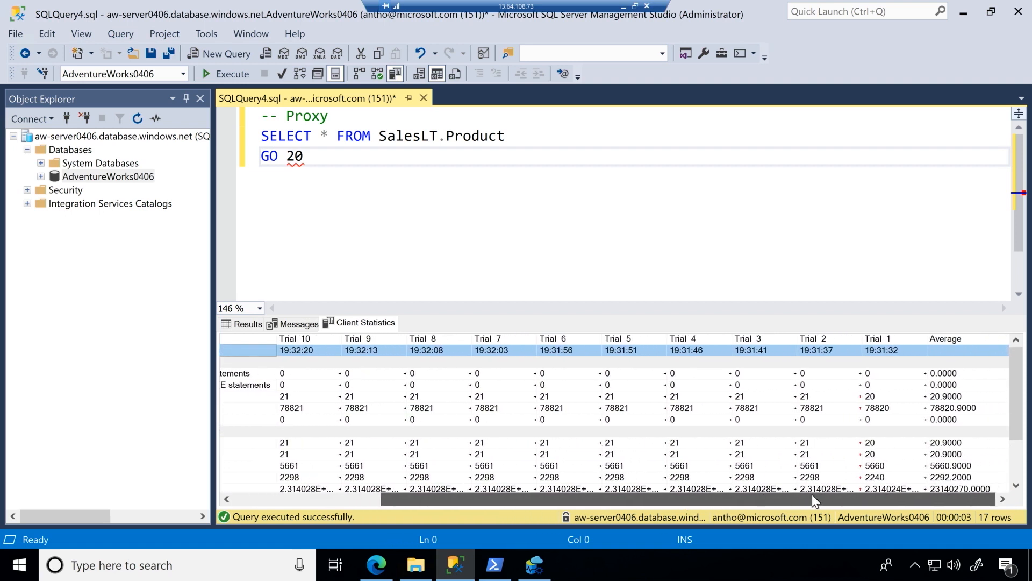
{"action": "scroll", "scroll_direction": "down", "scroll_amount": 3}
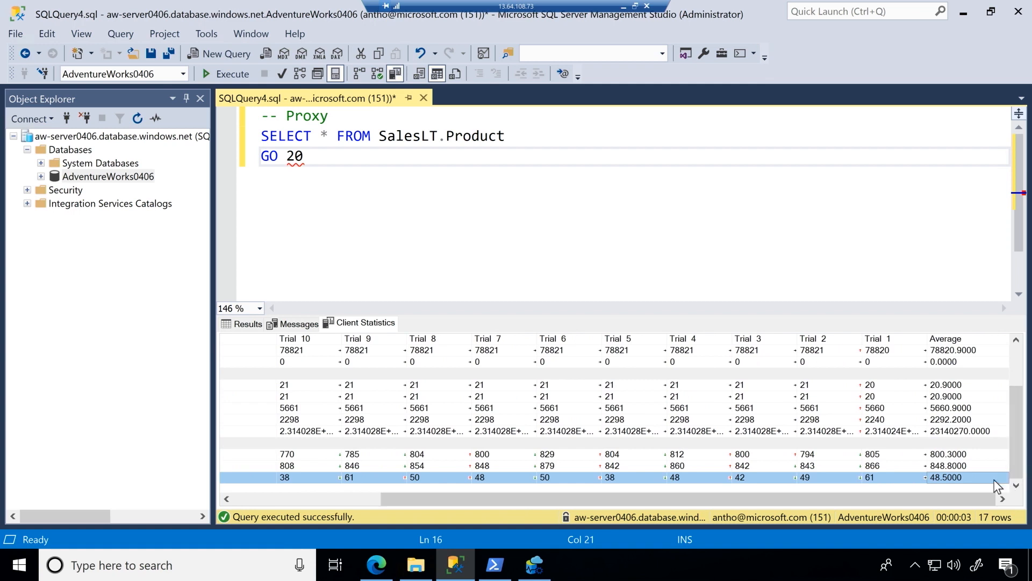
{"action": "mouse_move", "coordinate": [959, 488]}
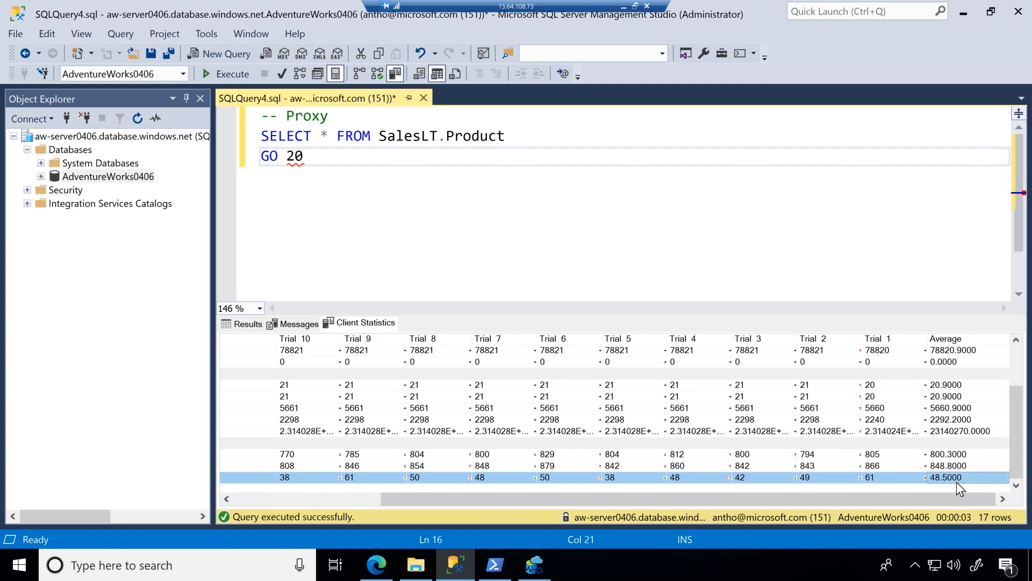